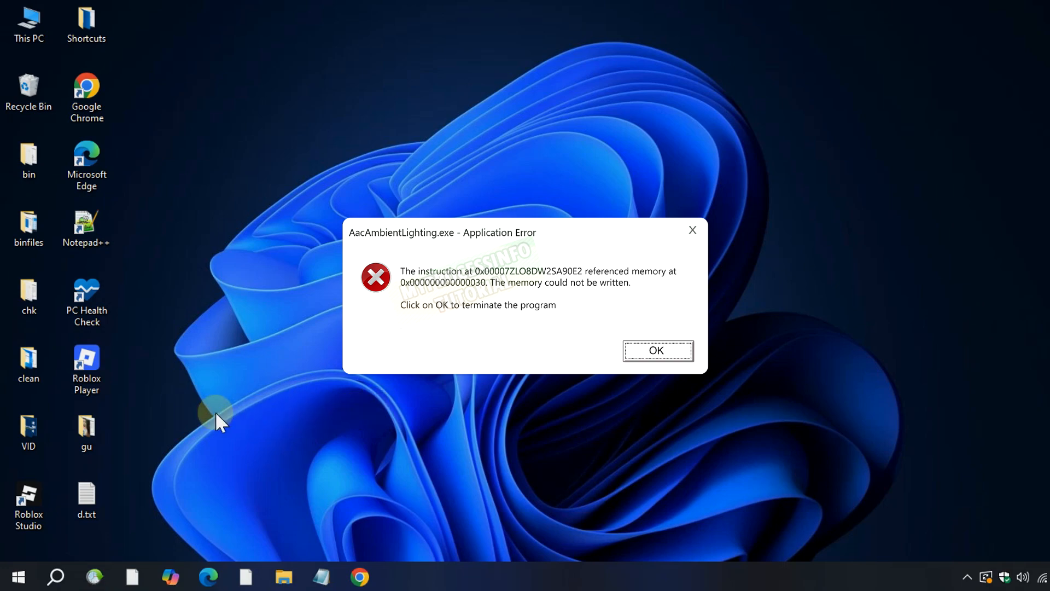
- Search Start for Windows Memory Diagnostic so it shows as the best match
{"action": "left_click", "coordinate": [655, 350]}
{"action": "type", "text": "Windows Memo"}
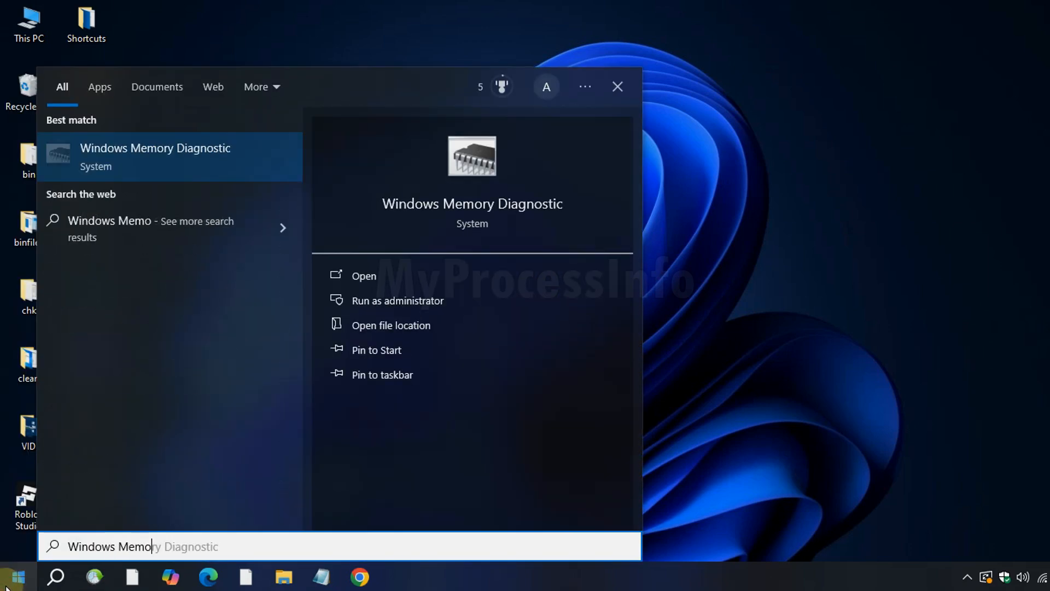
- Launch Windows Memory Diagnostic and schedule the check for the next startup
{"action": "left_click", "coordinate": [363, 275]}
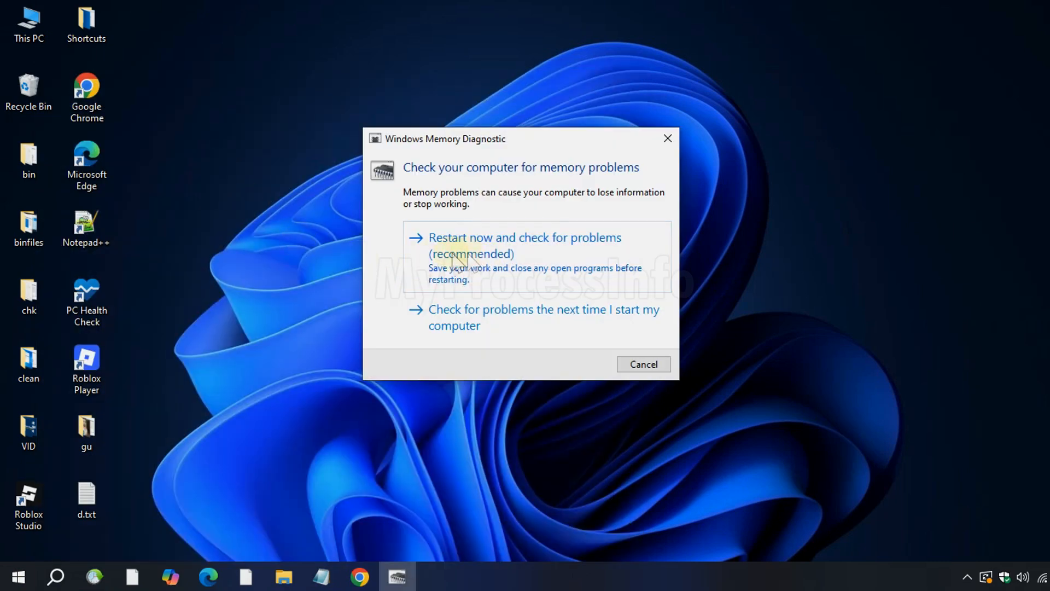
{"action": "mouse_move", "coordinate": [637, 261]}
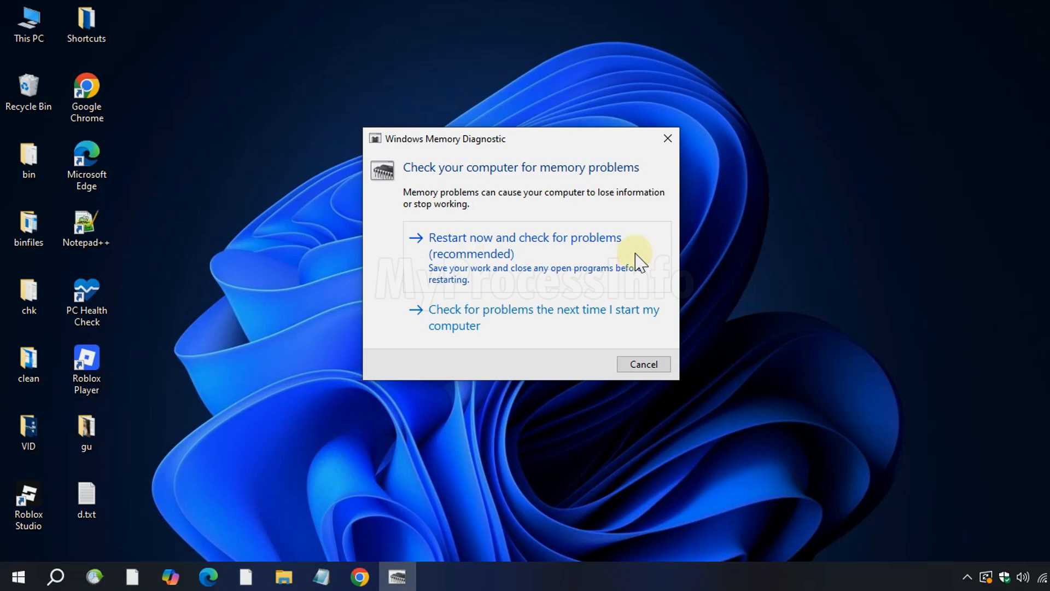
{"action": "left_click", "coordinate": [524, 245]}
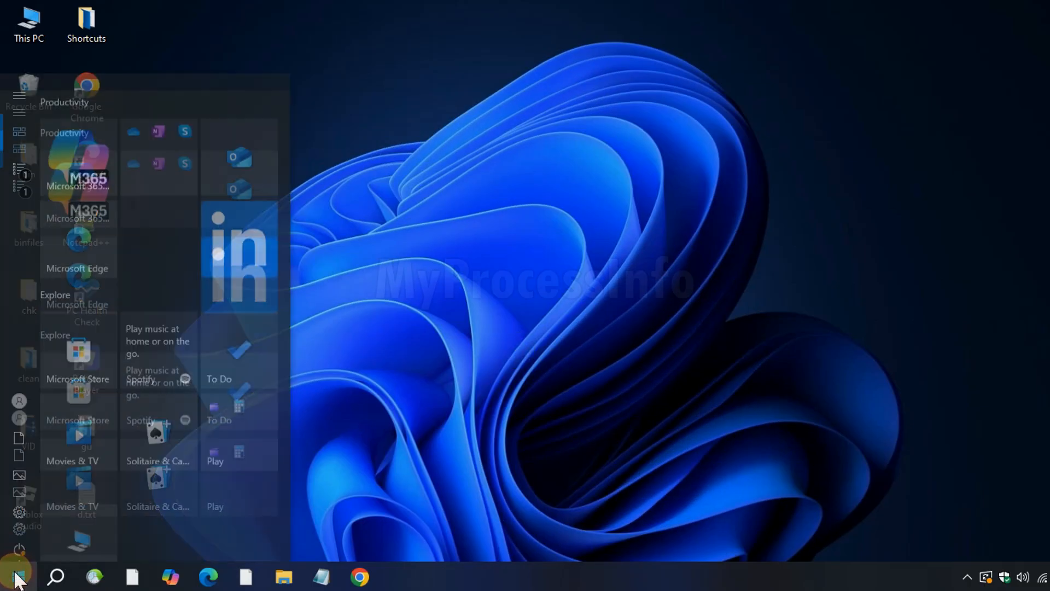
- Run CMD as administrator and approve the User Account Control prompt
{"action": "type", "text": "CMD"}
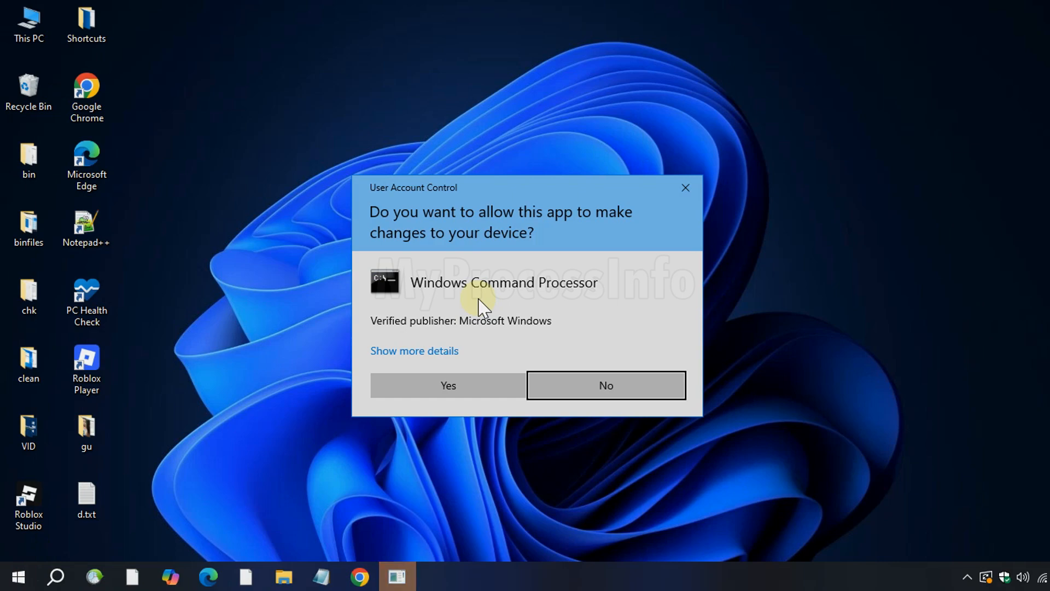
{"action": "left_click", "coordinate": [447, 385]}
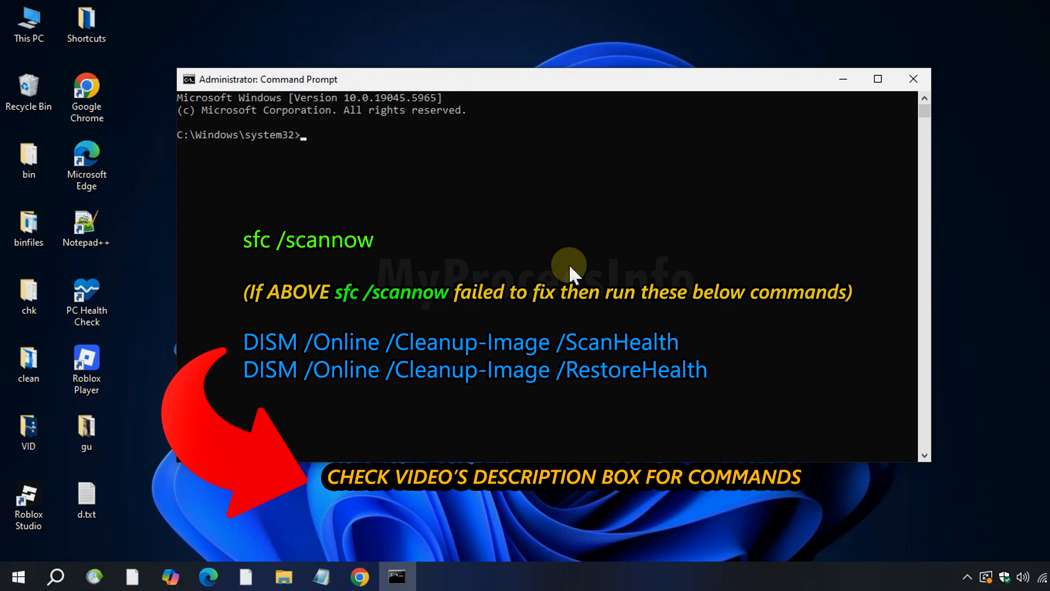
{"action": "mouse_move", "coordinate": [582, 278]}
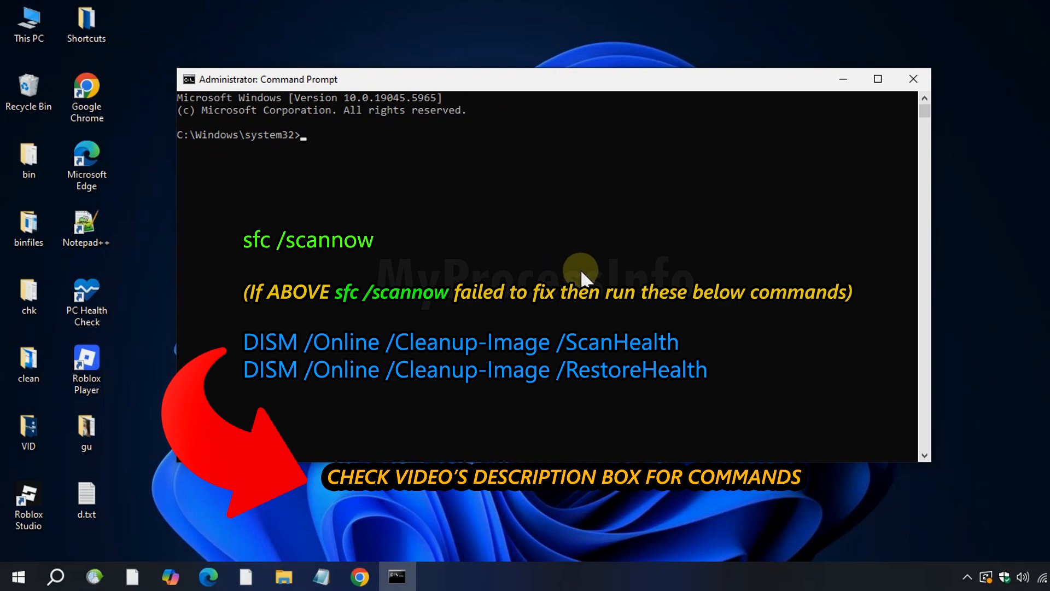
{"action": "mouse_move", "coordinate": [569, 260]}
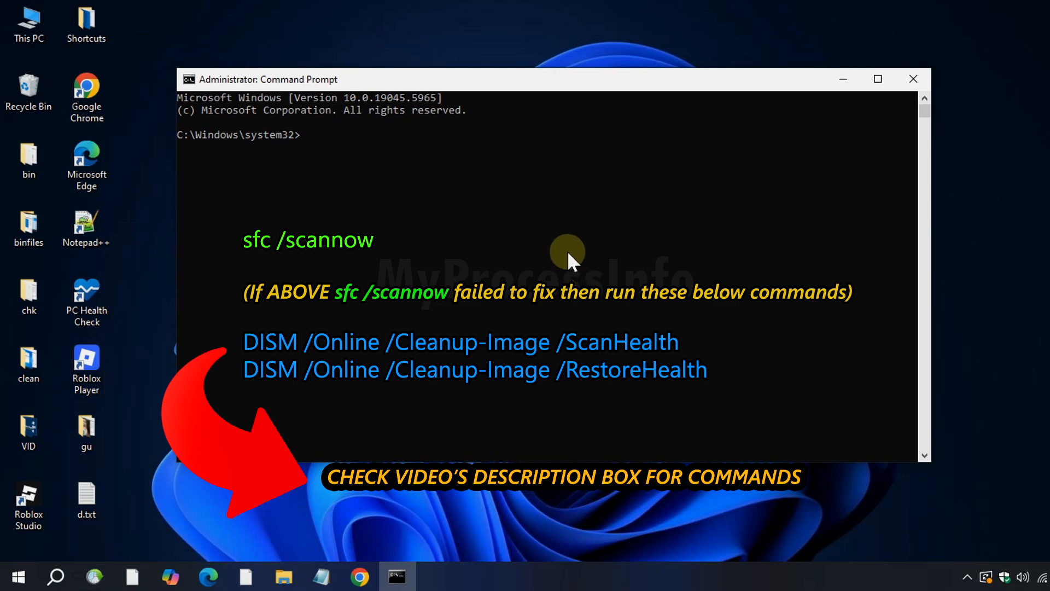